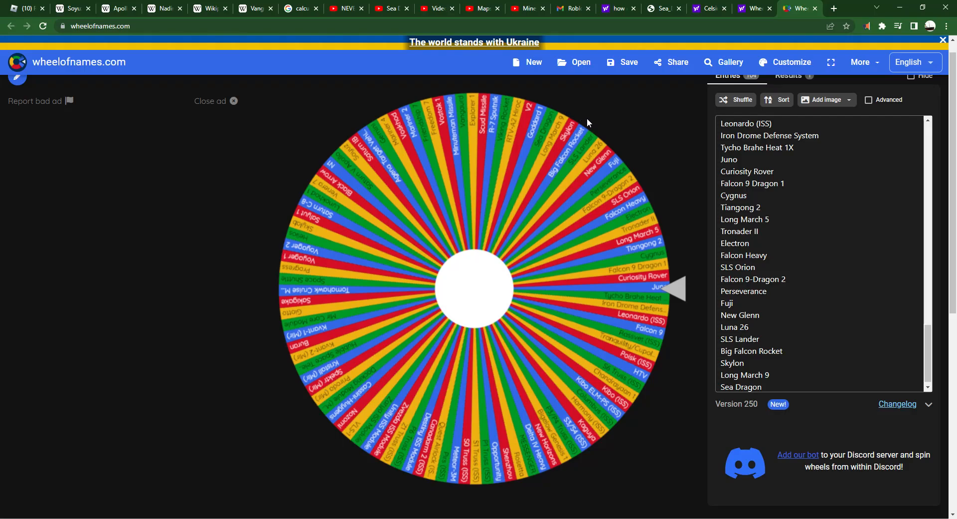
mouse_move(547, 312)
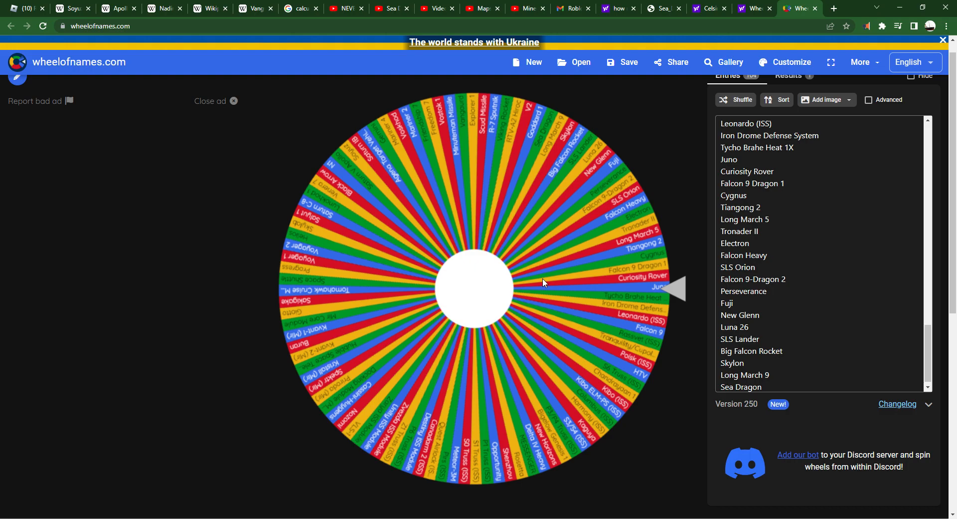
mouse_move(559, 281)
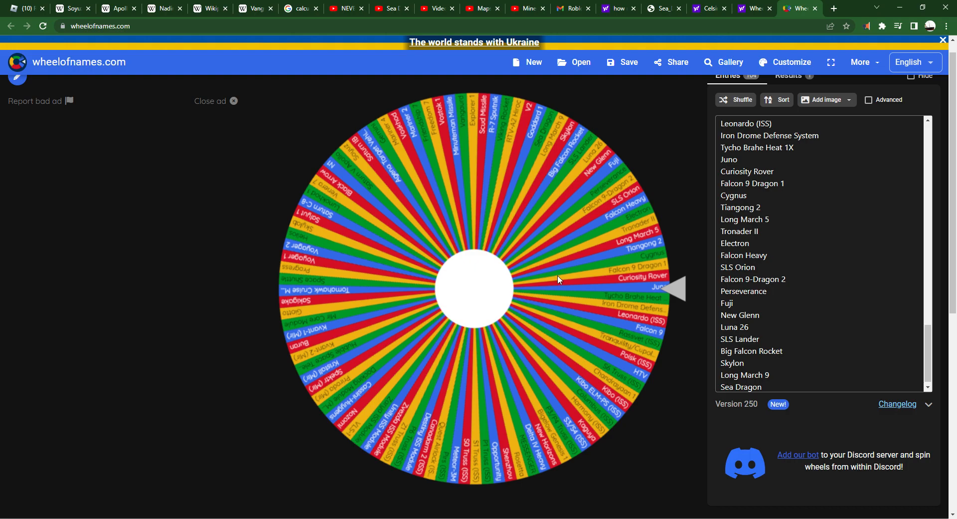
mouse_move(558, 287)
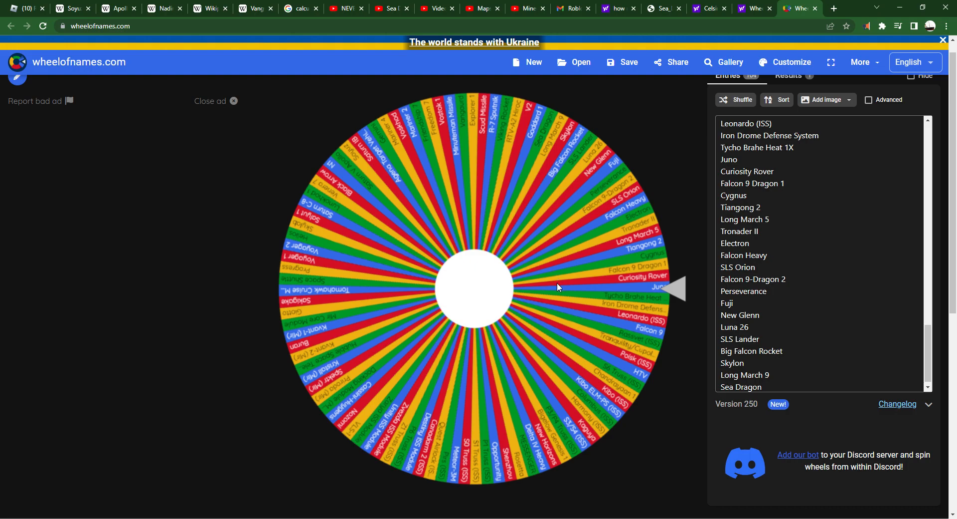
mouse_move(551, 287)
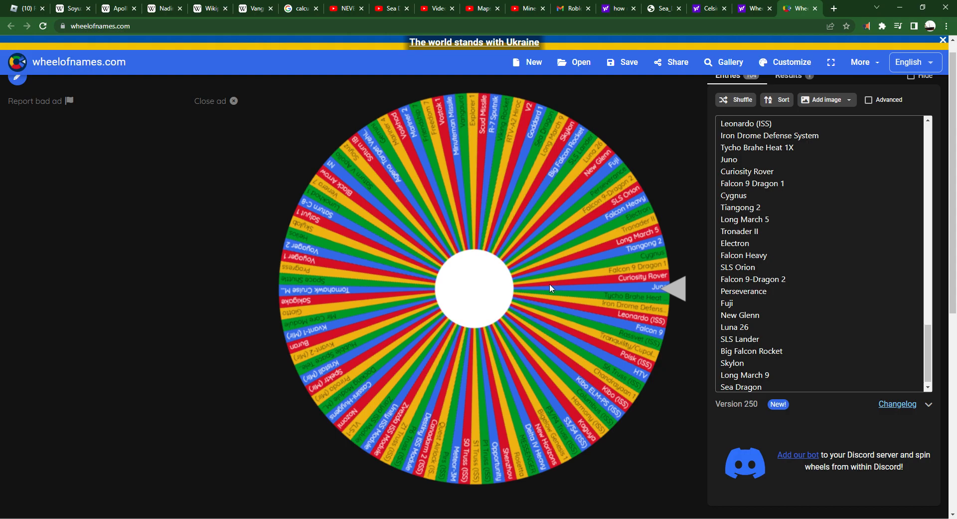
mouse_move(548, 287)
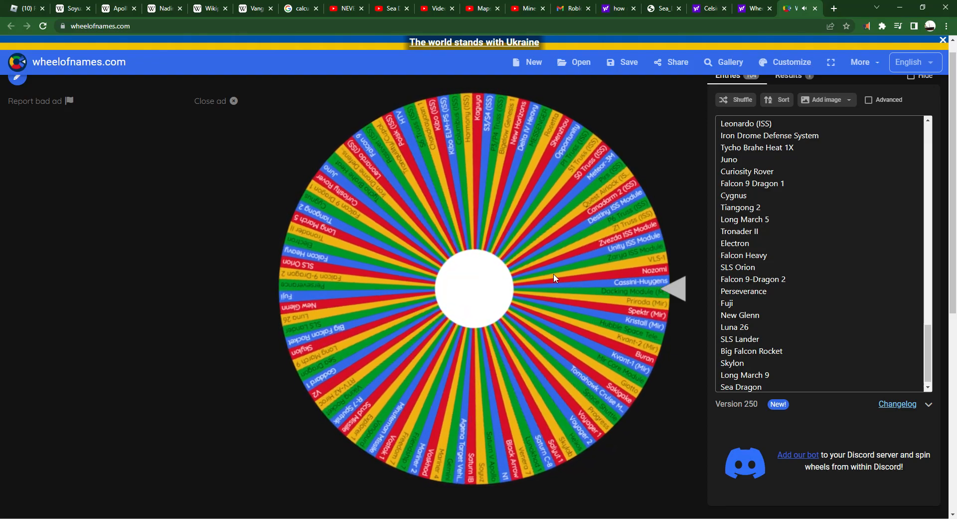
Look up Cassini–Huygens on Wikipedia, then return to the wheel showing Kvant-1 (Mir) as winner
click(474, 287)
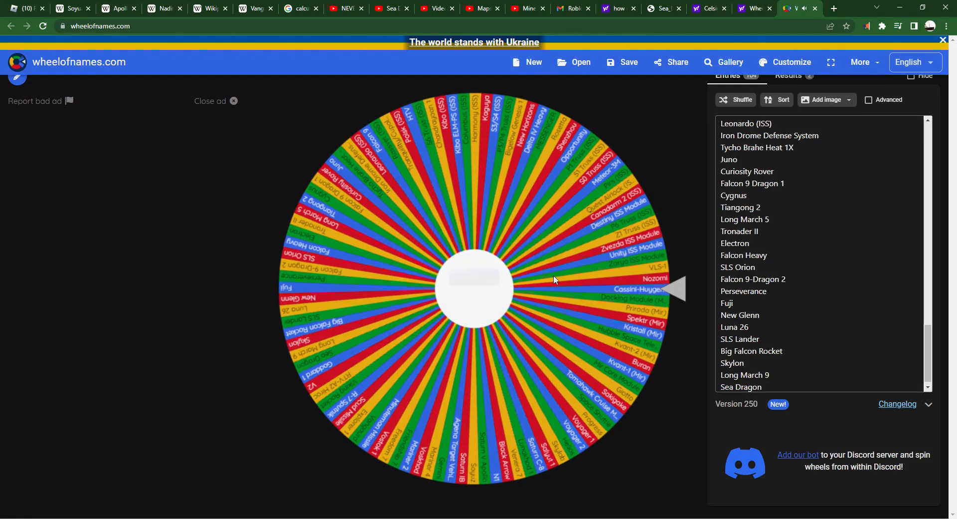
click(755, 8)
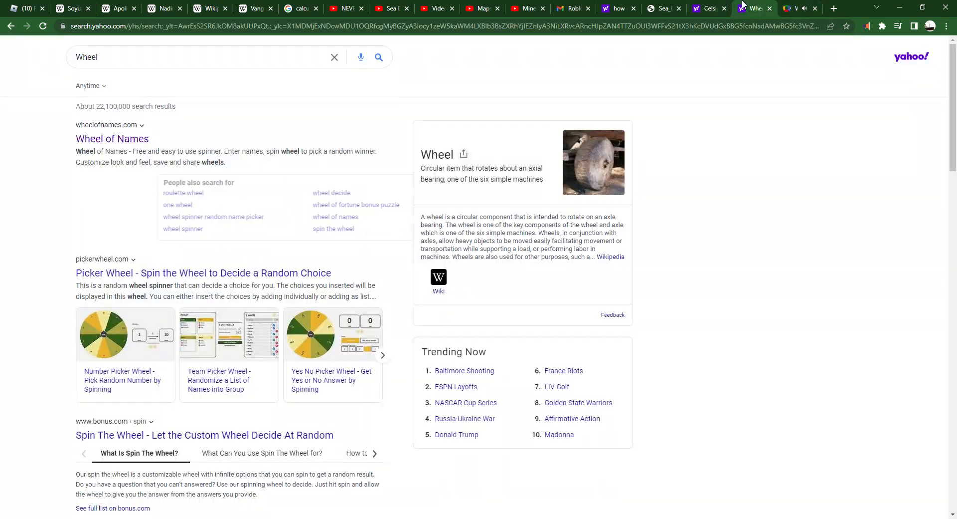
click(754, 8)
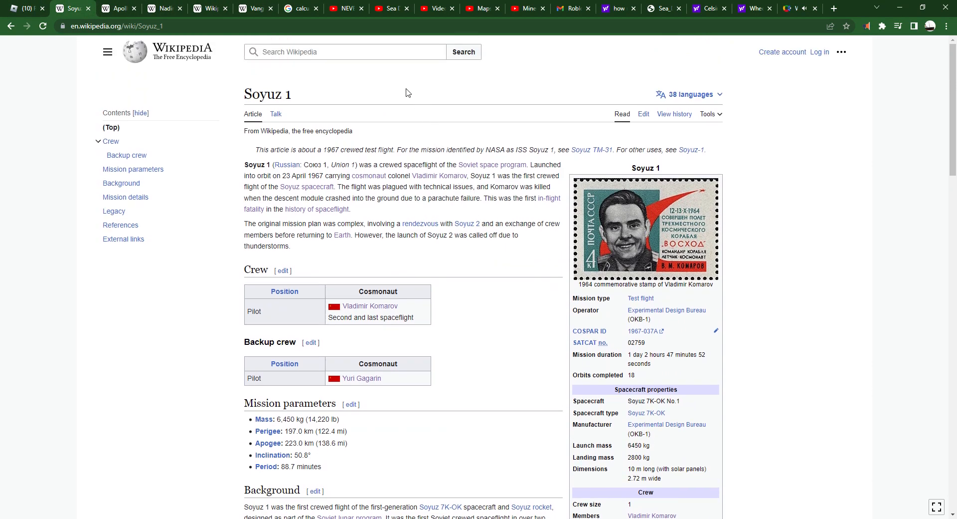
text(Cass)
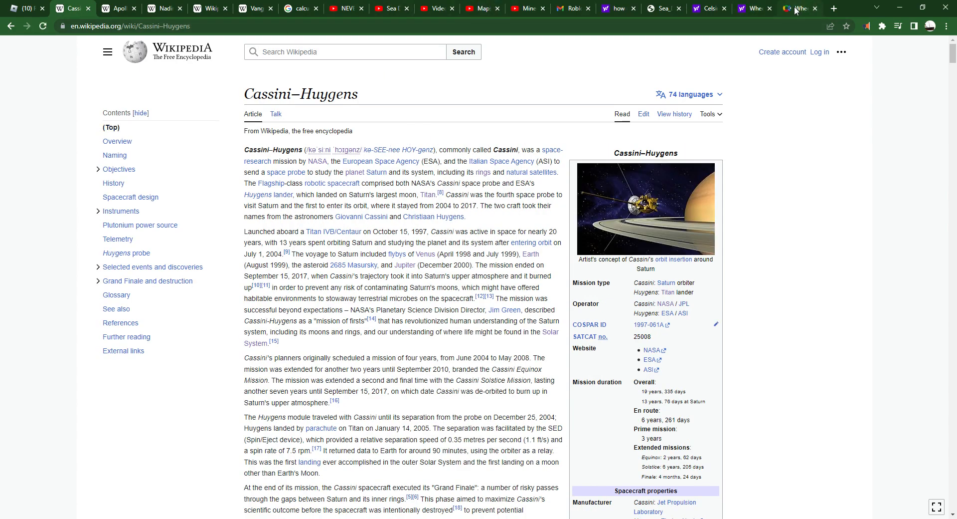
click(800, 8)
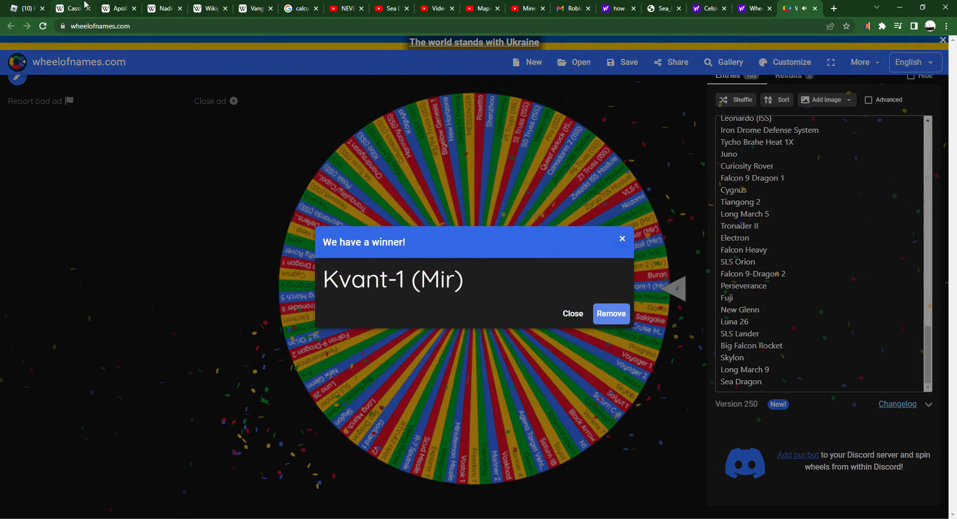
Open the Kvant-1 article from a 'Kvan' search, then remove that winner from the wheel and respin
click(116, 8)
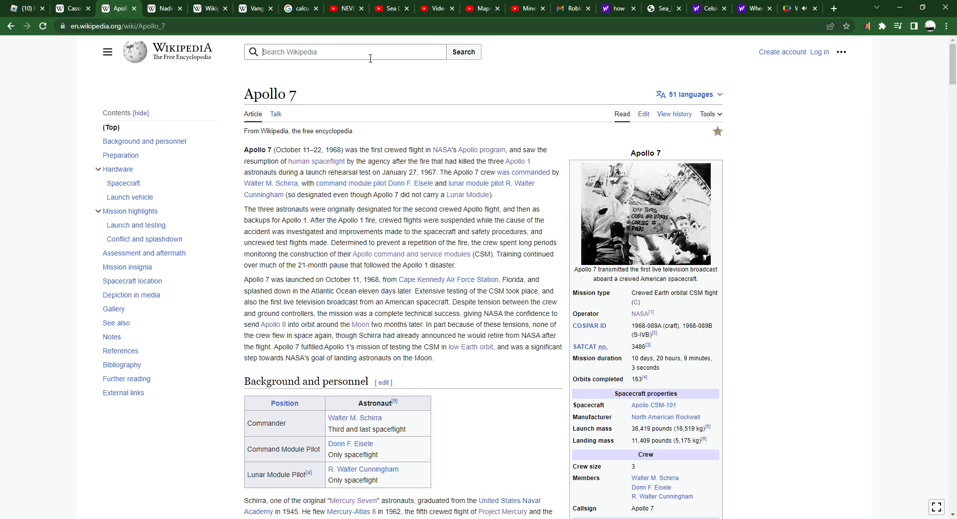
text(Kvant-1)
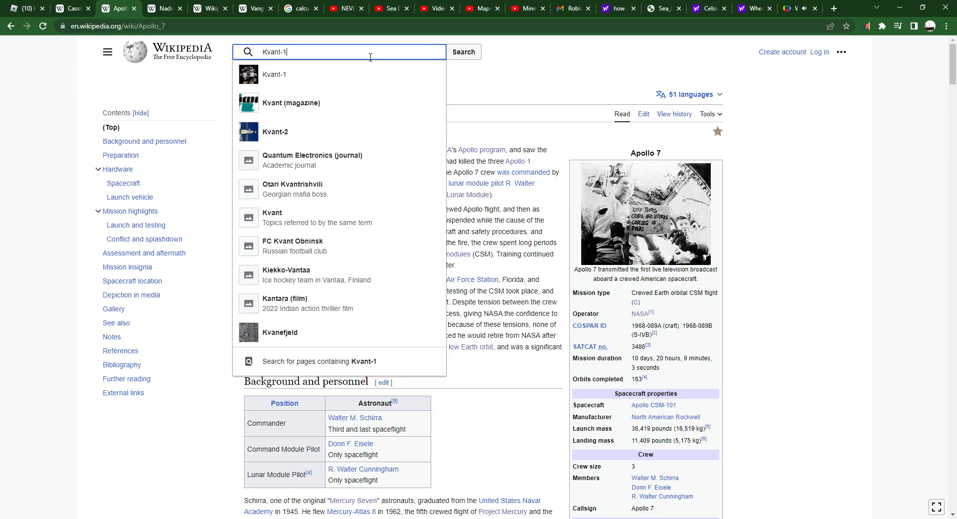
click(274, 74)
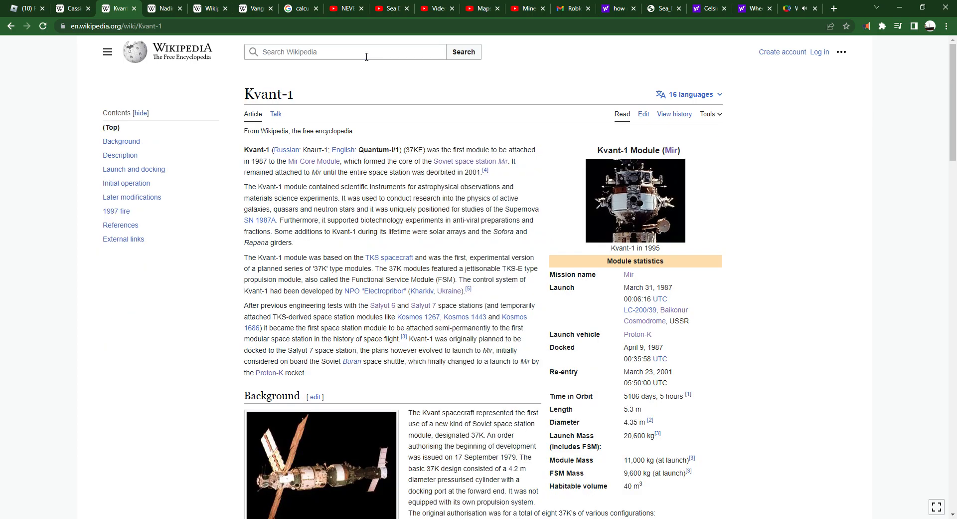
click(346, 8)
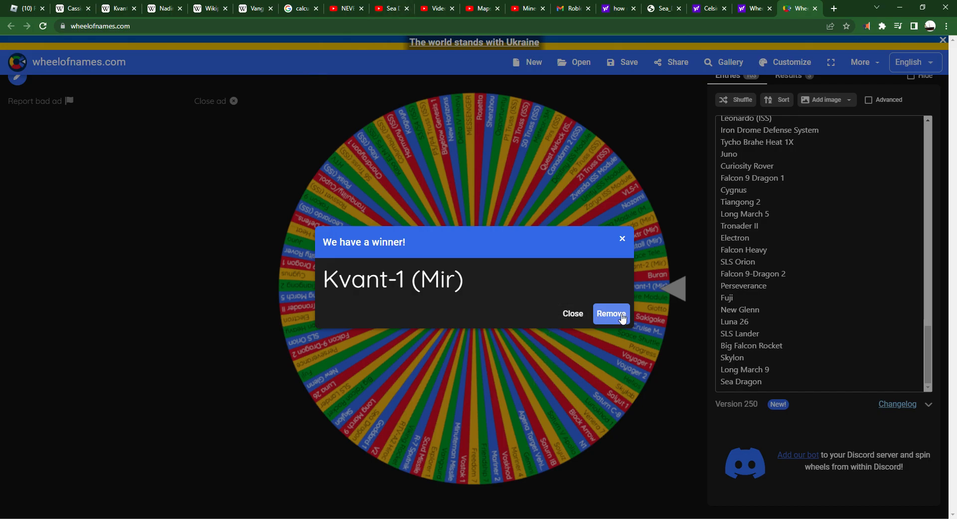
click(610, 313)
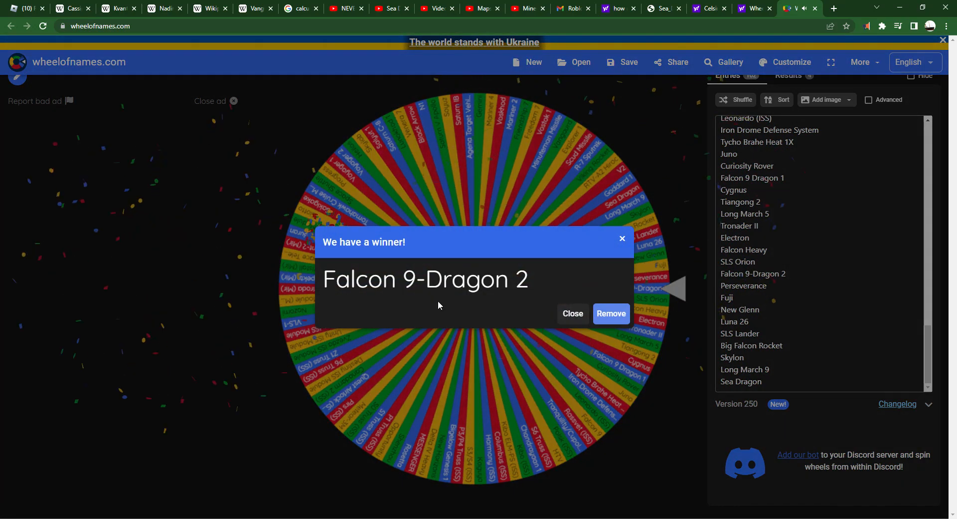
Search Wikipedia for Crew Dragon to reach SpaceX Dragon 2, then dismiss the wheel's winner popup
click(164, 8)
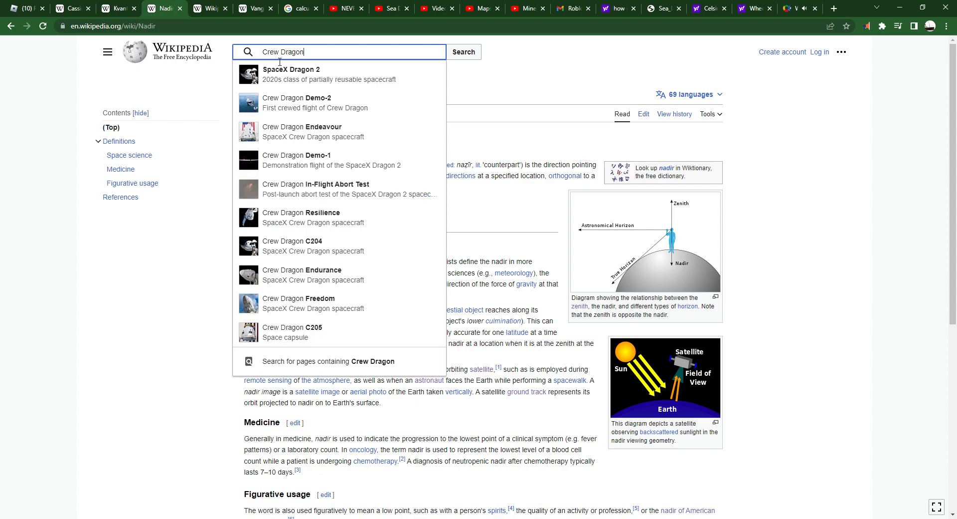
text(Fla)
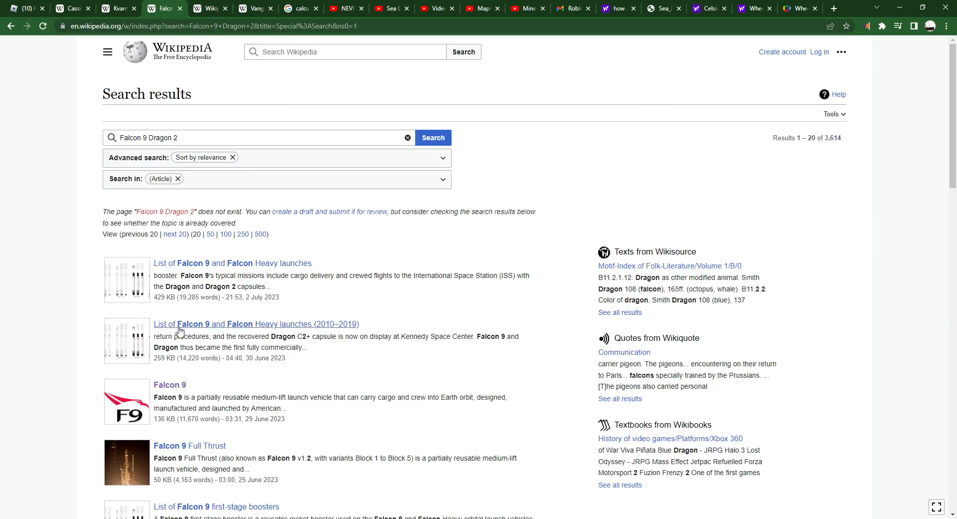
click(277, 157)
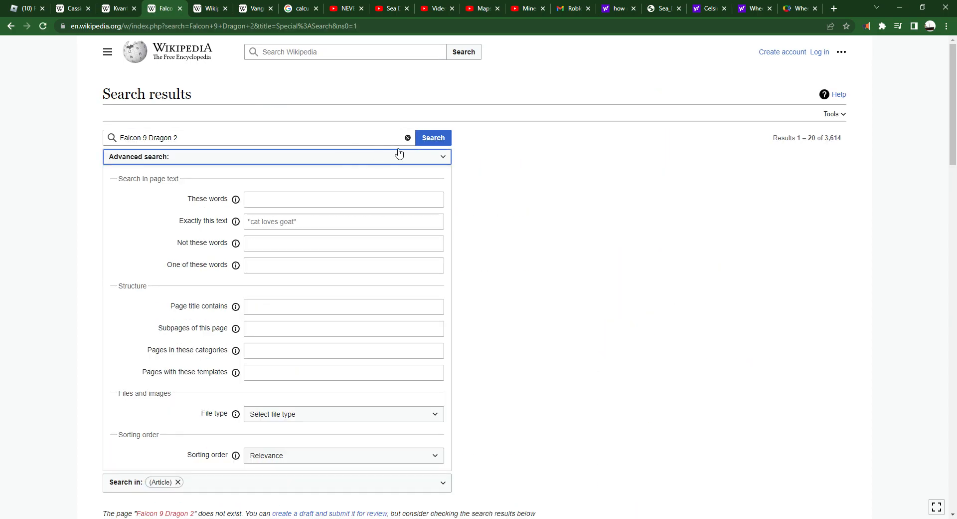
text(Crew Dragon)
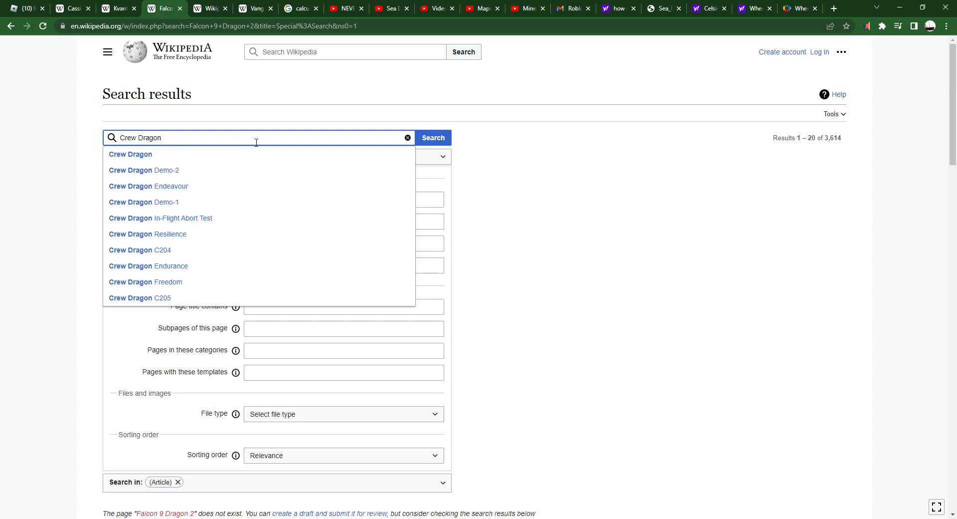
click(432, 138)
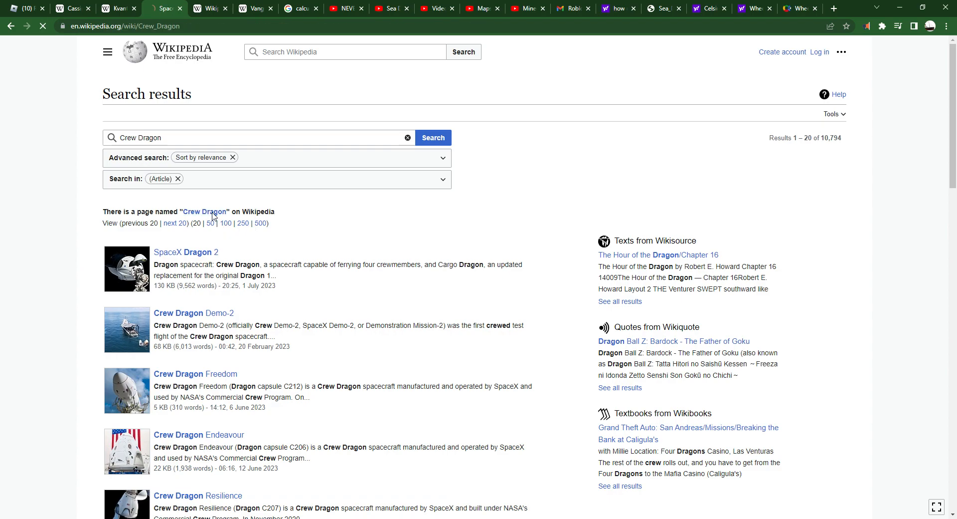
click(204, 211)
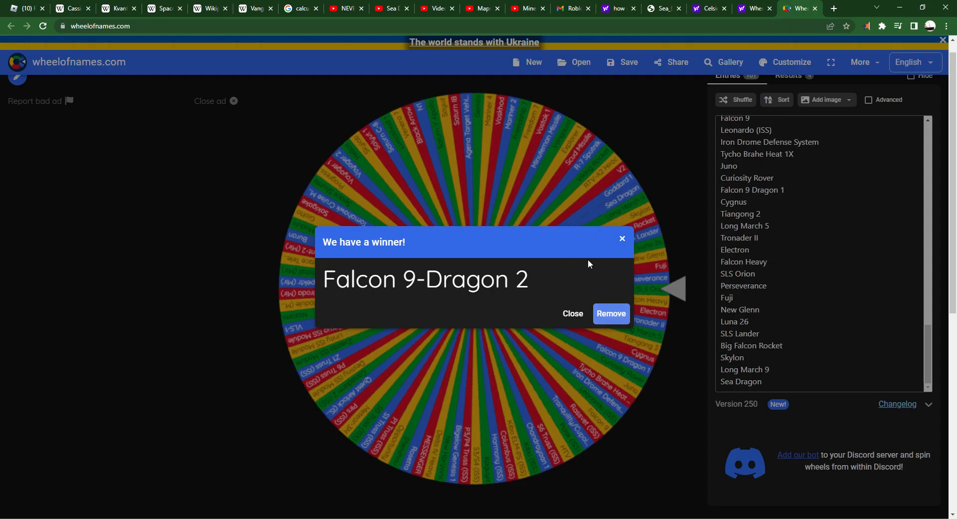
click(610, 313)
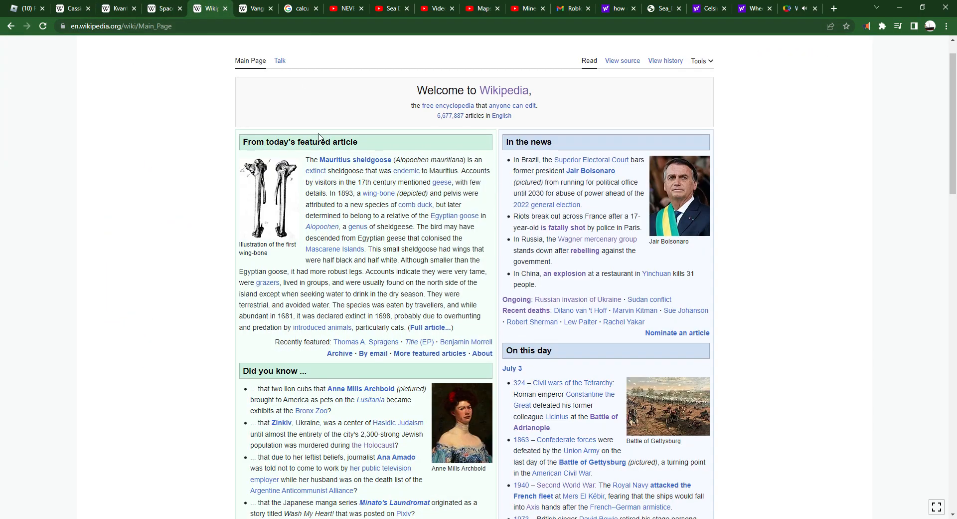
Open the Nozomi (spacecraft) article, then dismiss the Nozomi winner popup and spin the wheel again
text(Nozomi)
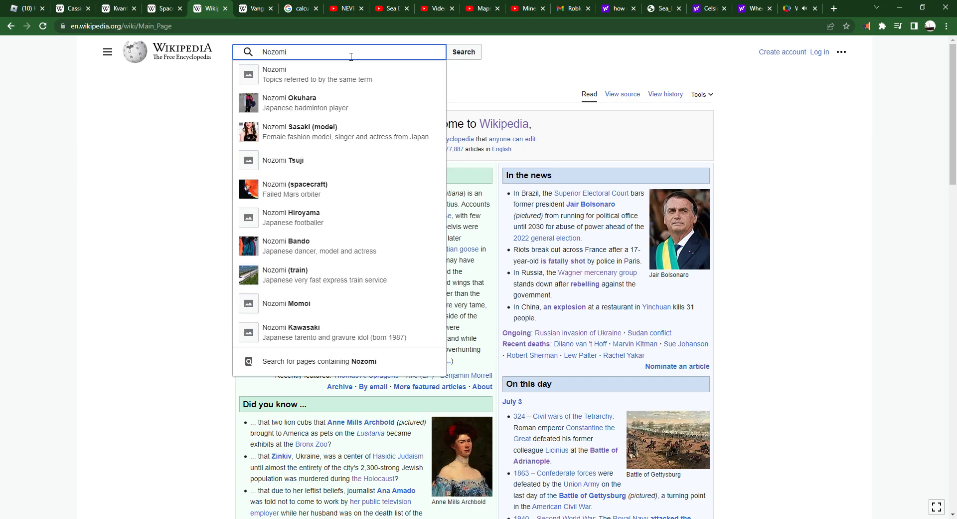
click(274, 74)
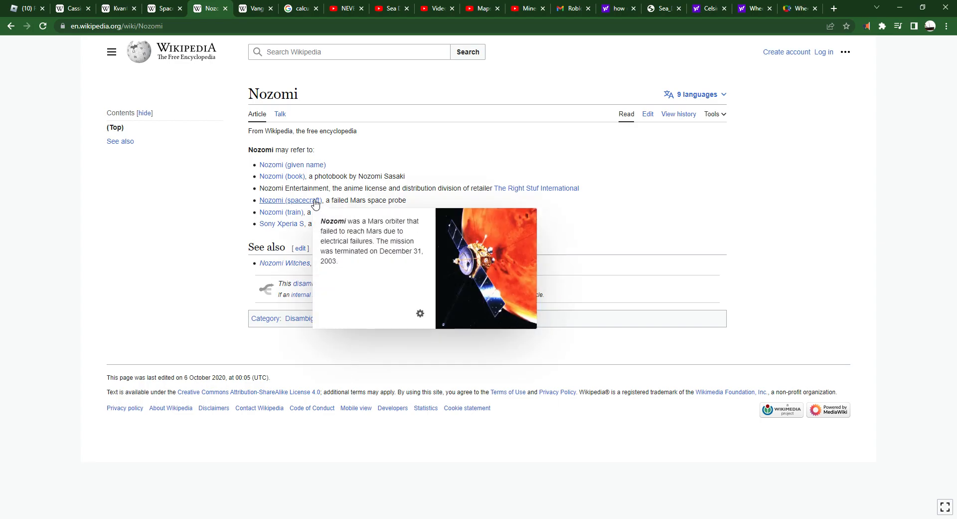
click(290, 199)
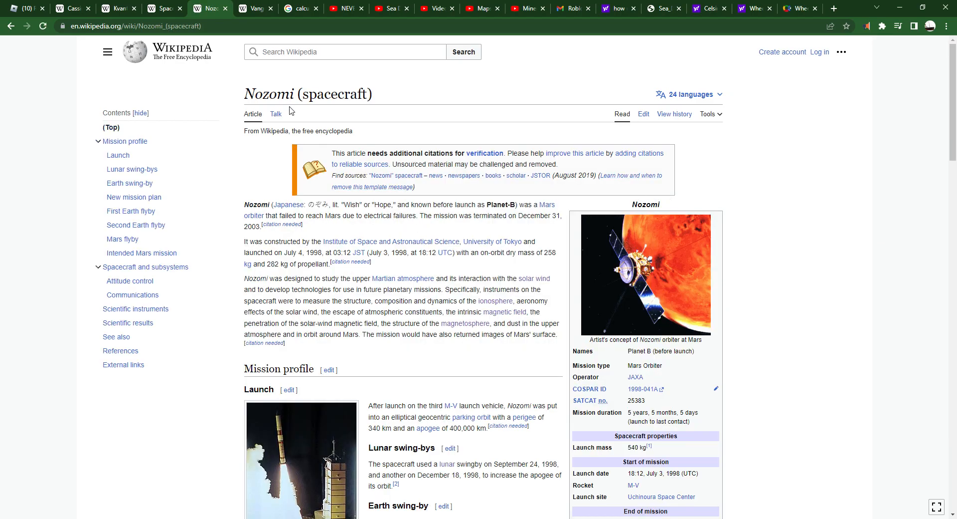
click(801, 8)
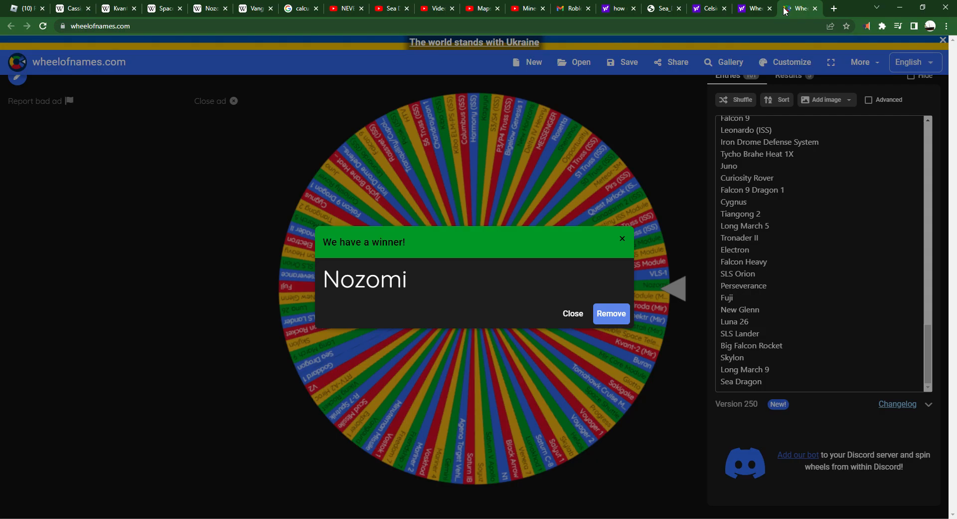
click(610, 313)
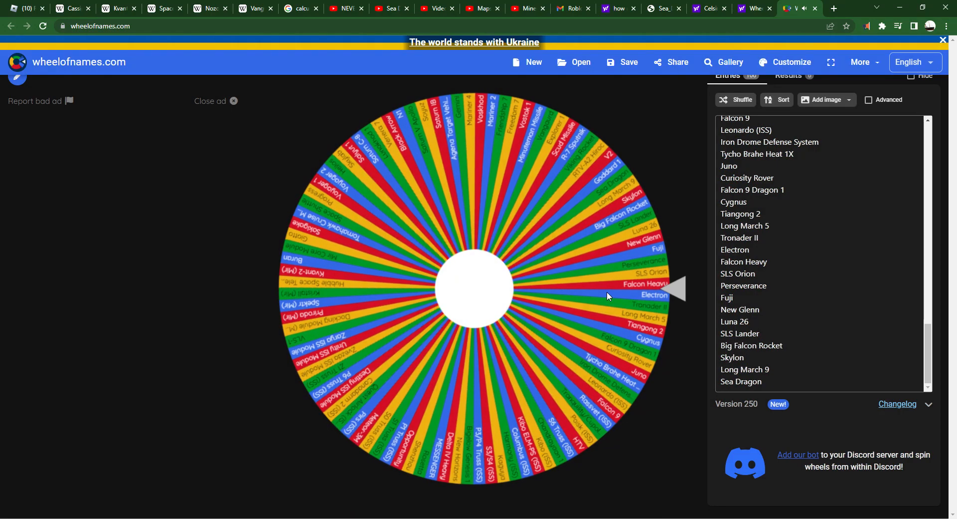
Search 'falcon heavy' and open the Falcon Heavy article, glancing at the Dragon 2 tab in between
click(253, 8)
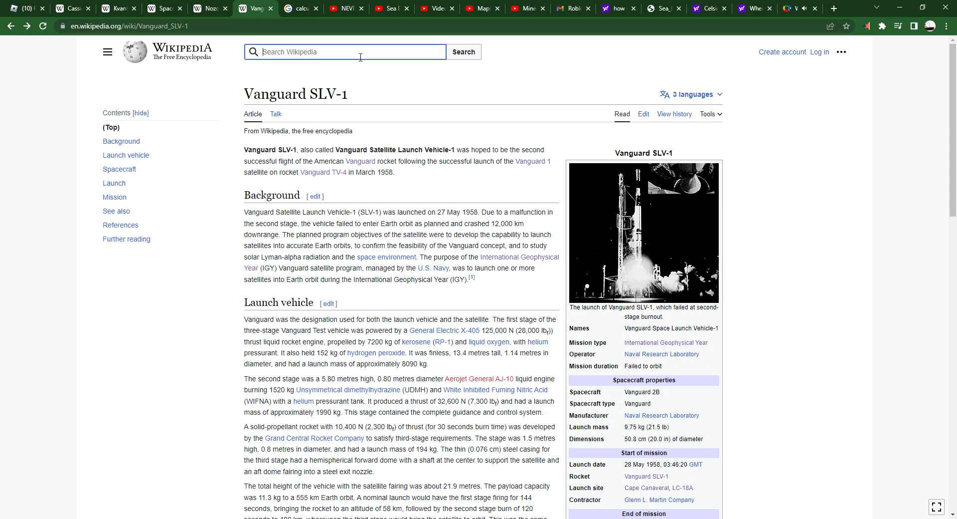
text(falcon heavy)
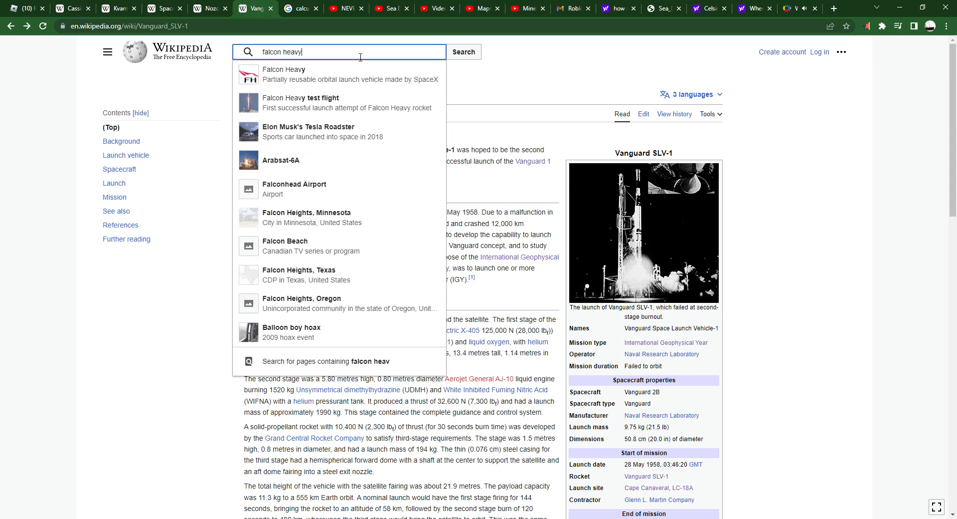
click(284, 73)
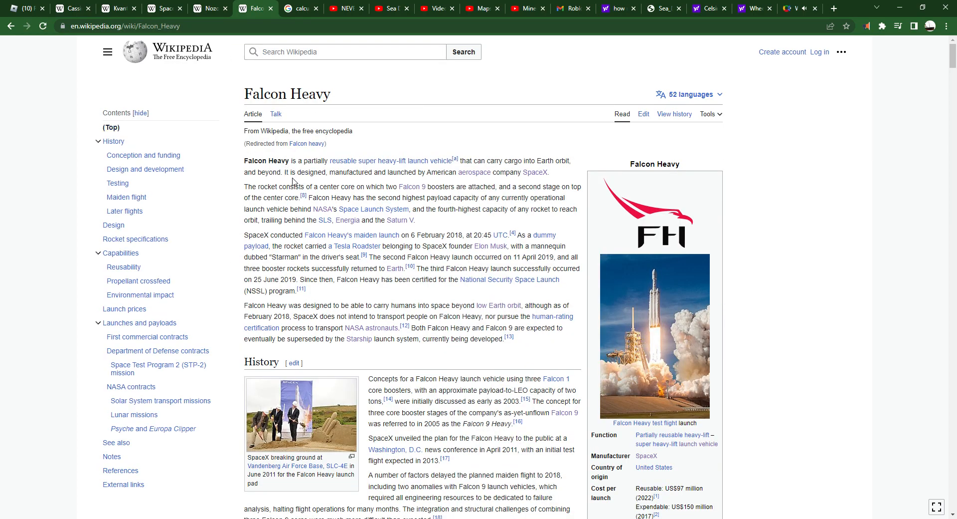
scroll(down, 3)
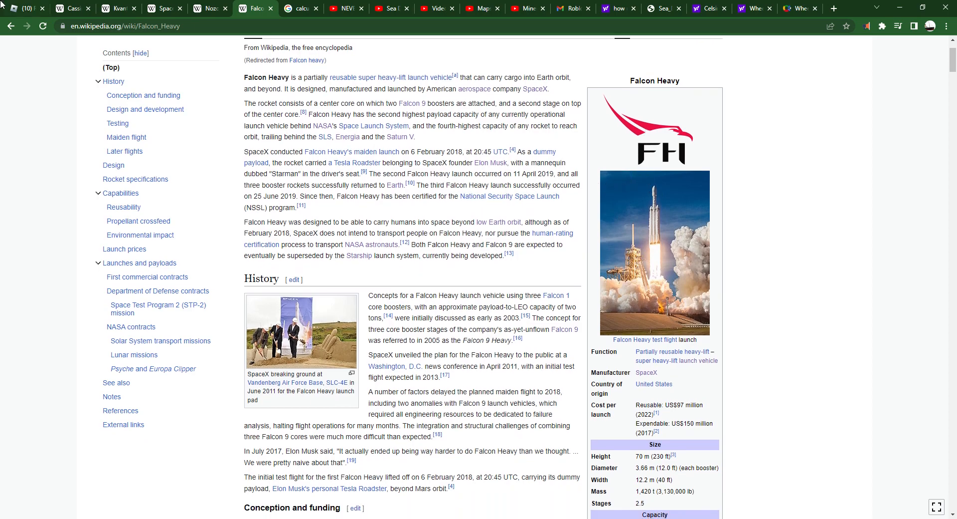
click(165, 8)
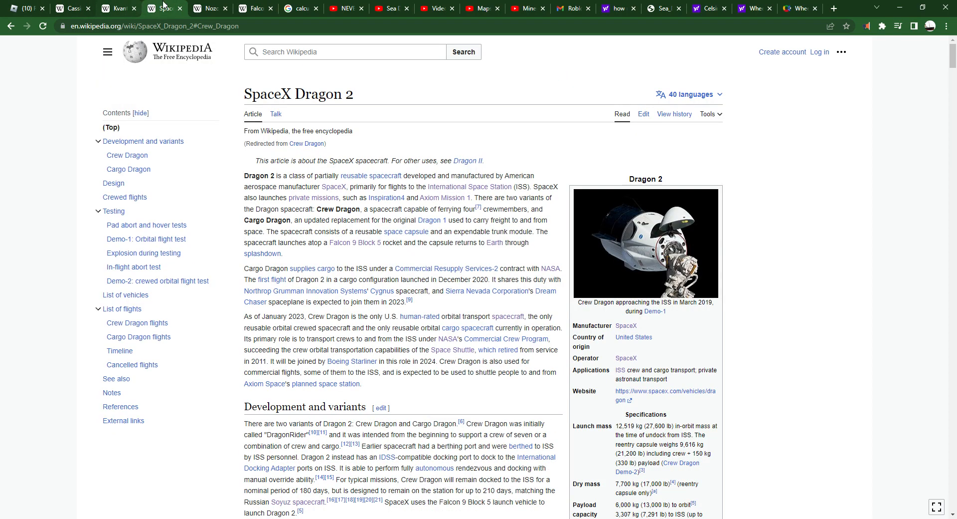
click(254, 8)
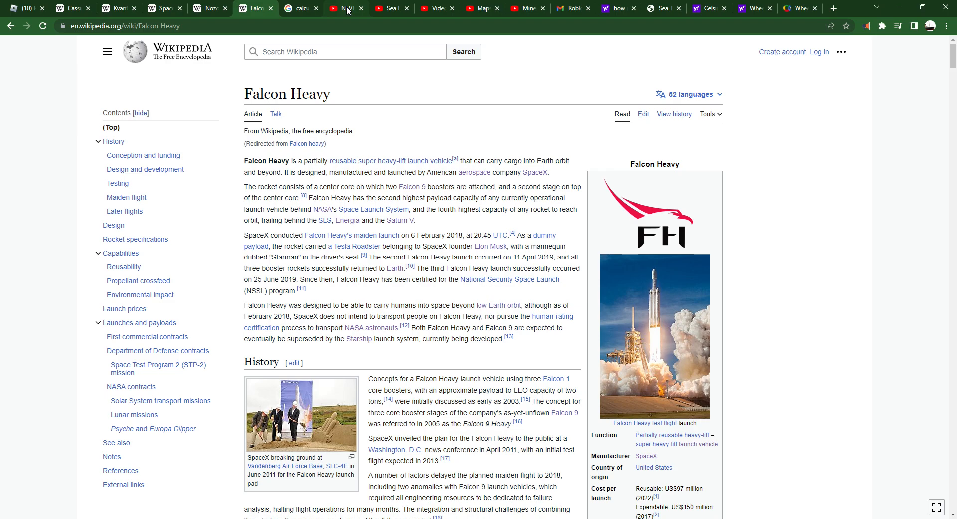
mouse_move(551, 148)
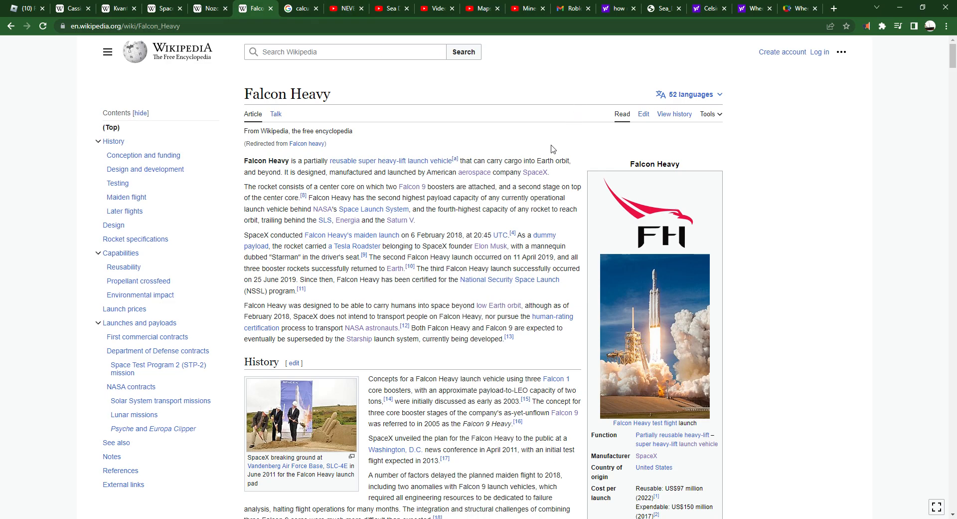
Bring the already opened Cassini–Huygens article back into view
scroll(down, 3)
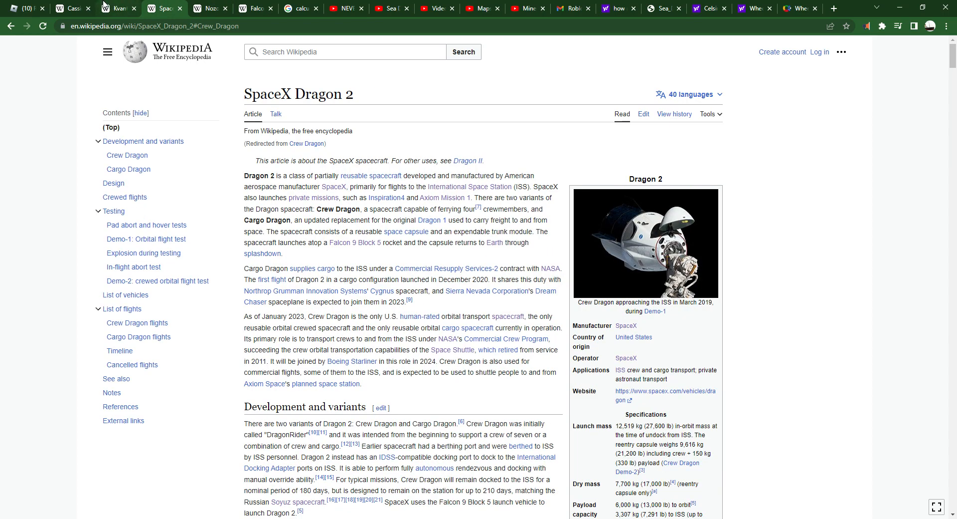
mouse_move(104, 5)
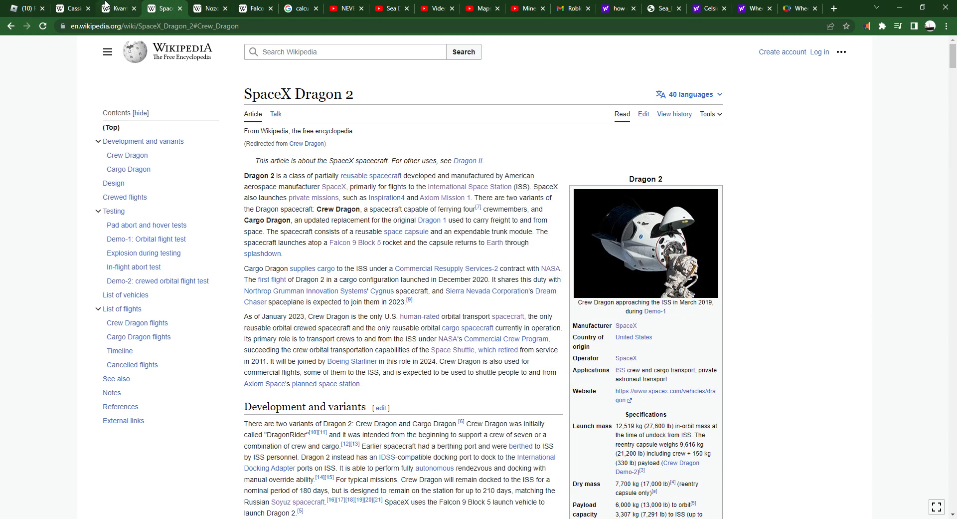
click(70, 8)
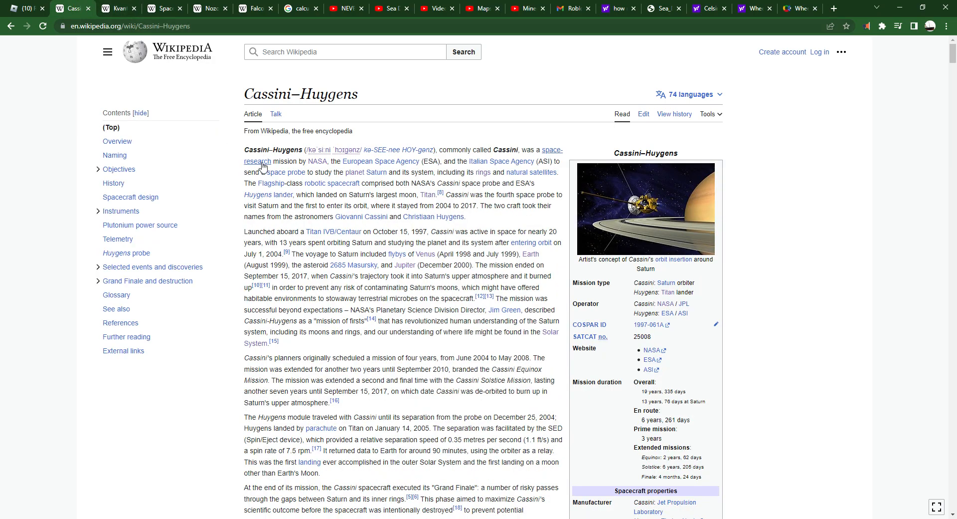
mouse_move(487, 135)
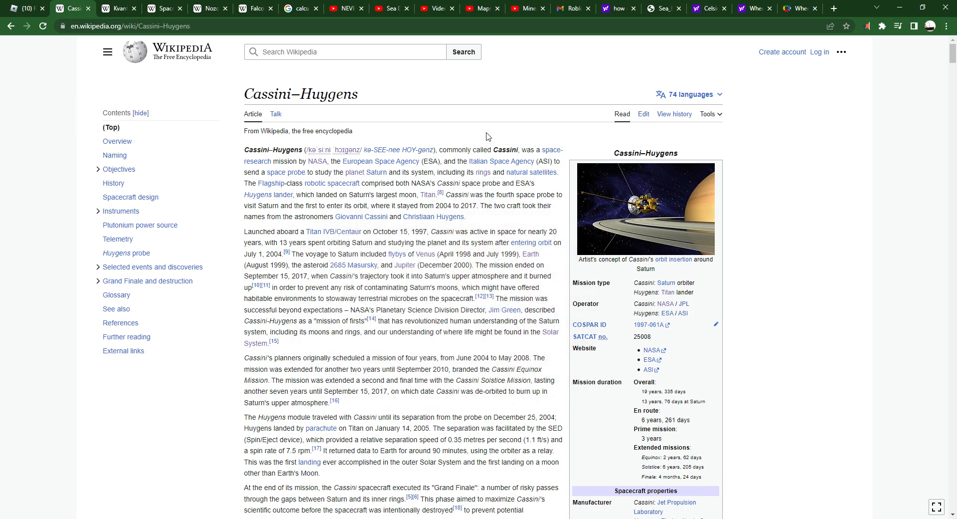
mouse_move(481, 122)
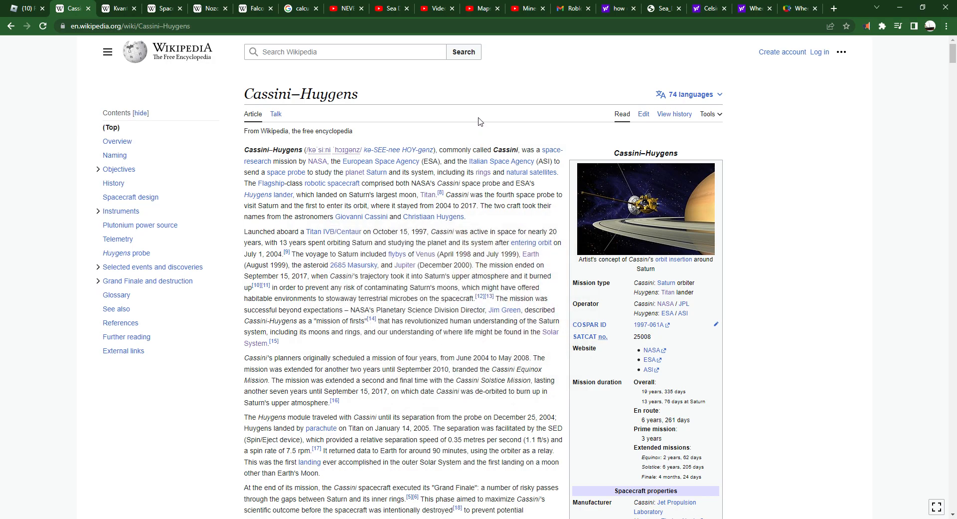
mouse_move(437, 132)
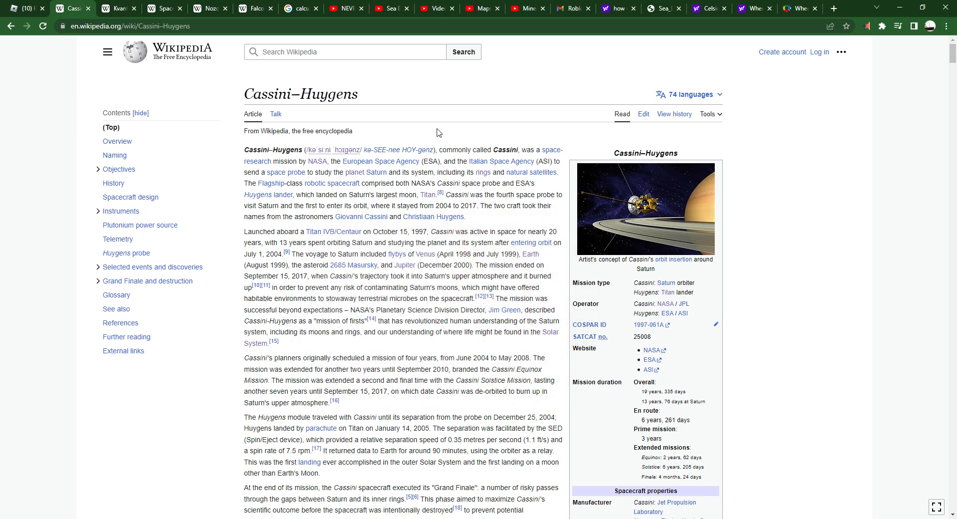